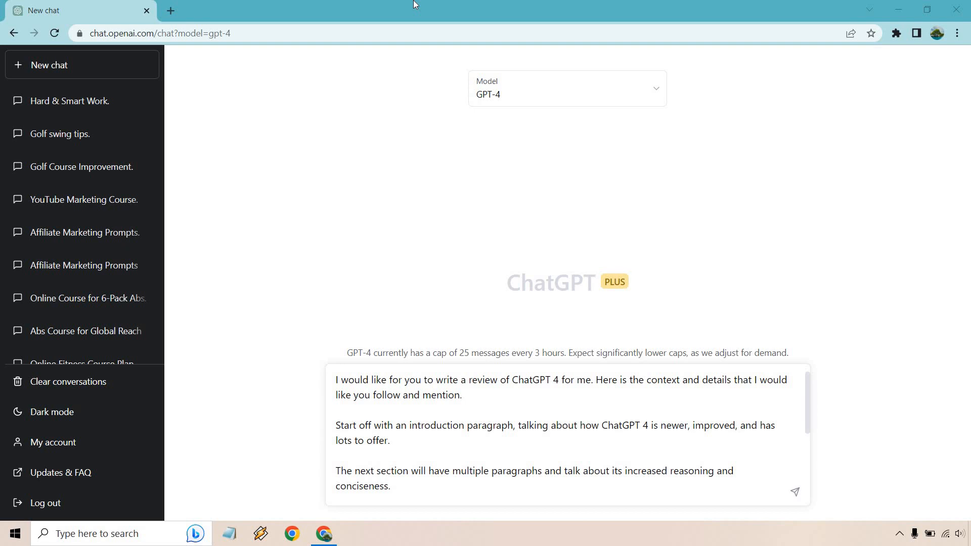
mouse_move(697, 342)
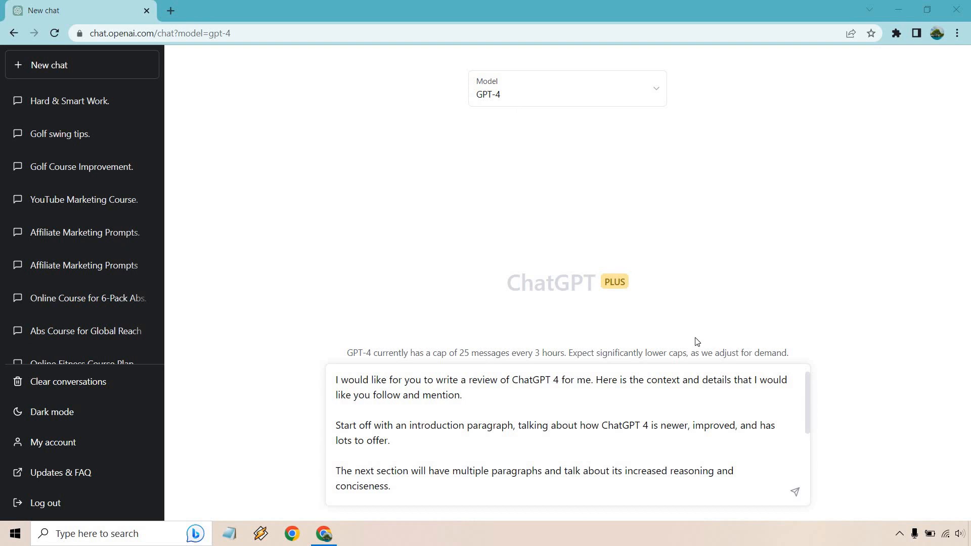
mouse_move(709, 400)
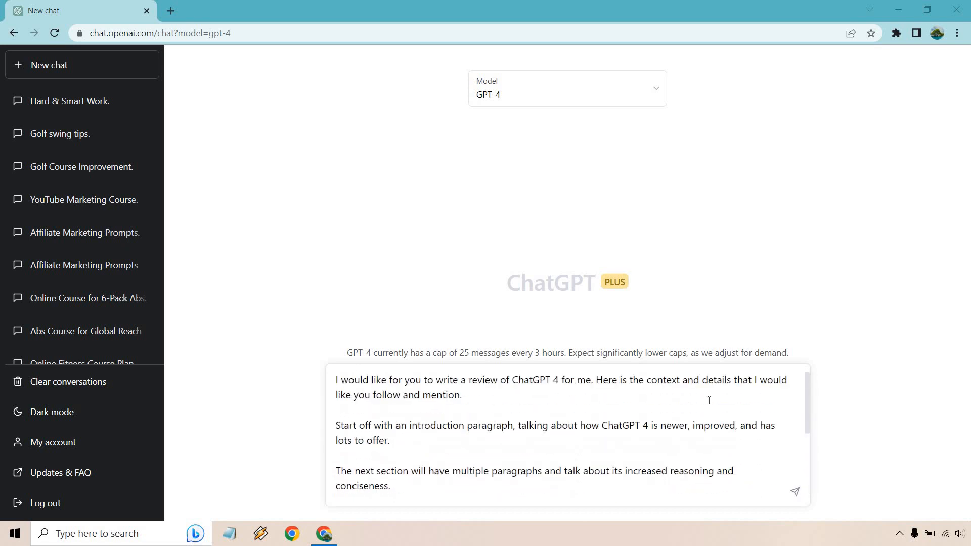
mouse_move(499, 97)
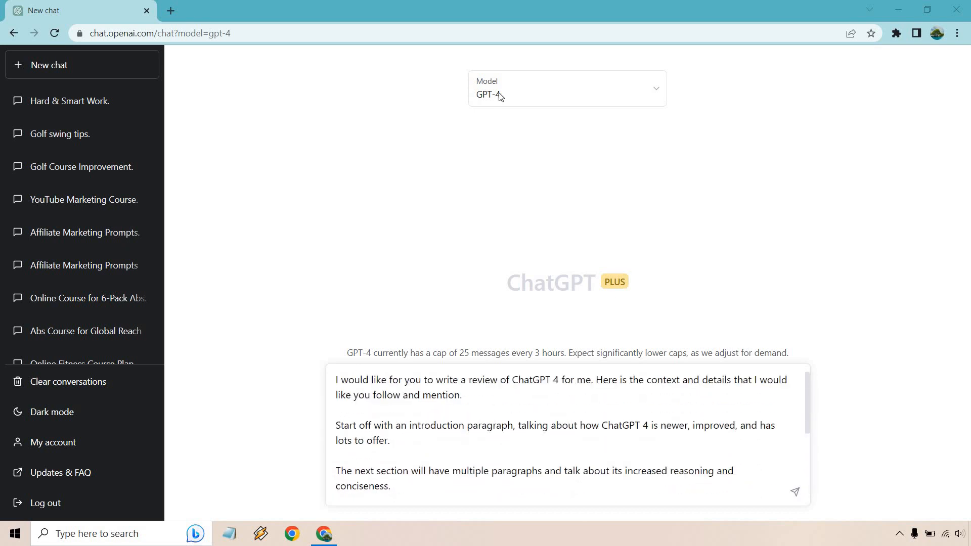
Send the ChatGPT 4 review prompt to GPT-4, producing a review with dislikes and conclusion
left_click(565, 88)
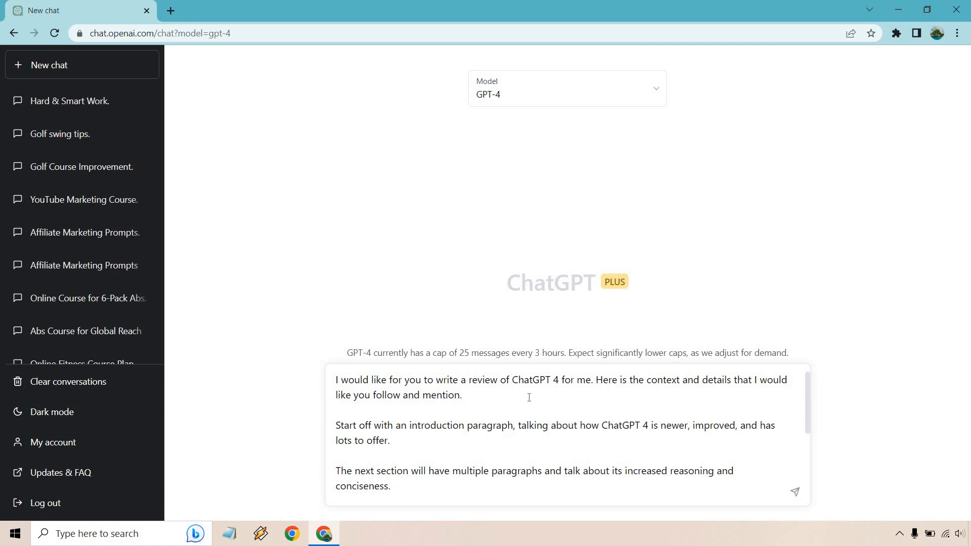
mouse_move(835, 386)
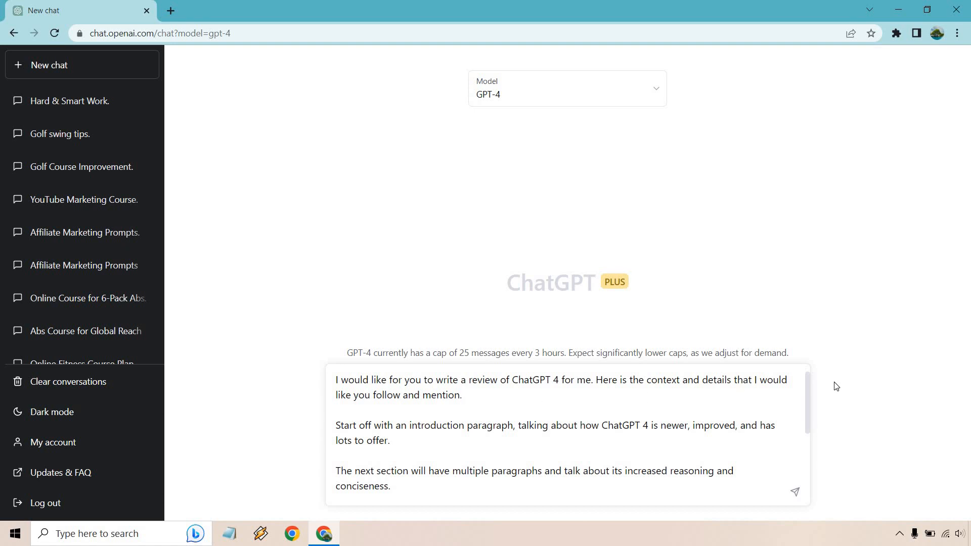
scroll("down", 3)
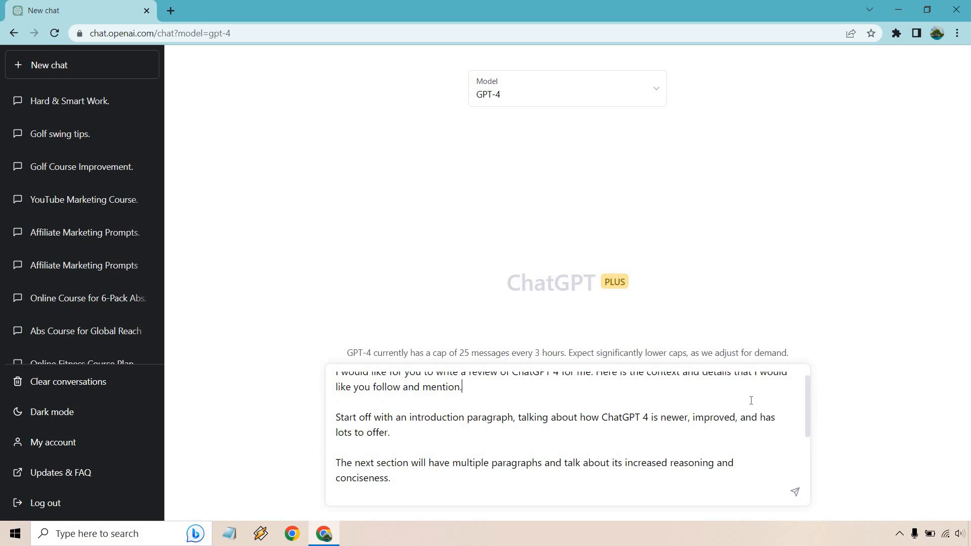
scroll("down", 3)
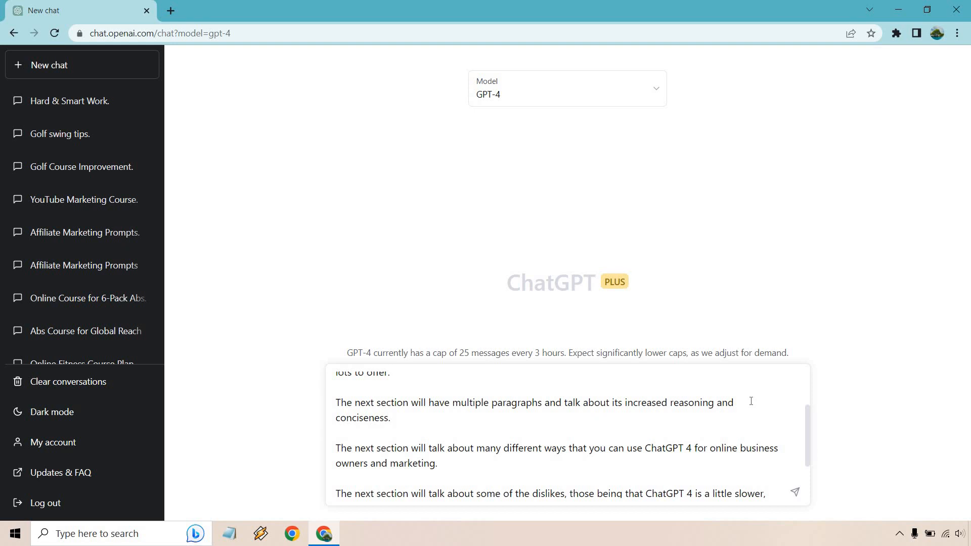
scroll("down", 3)
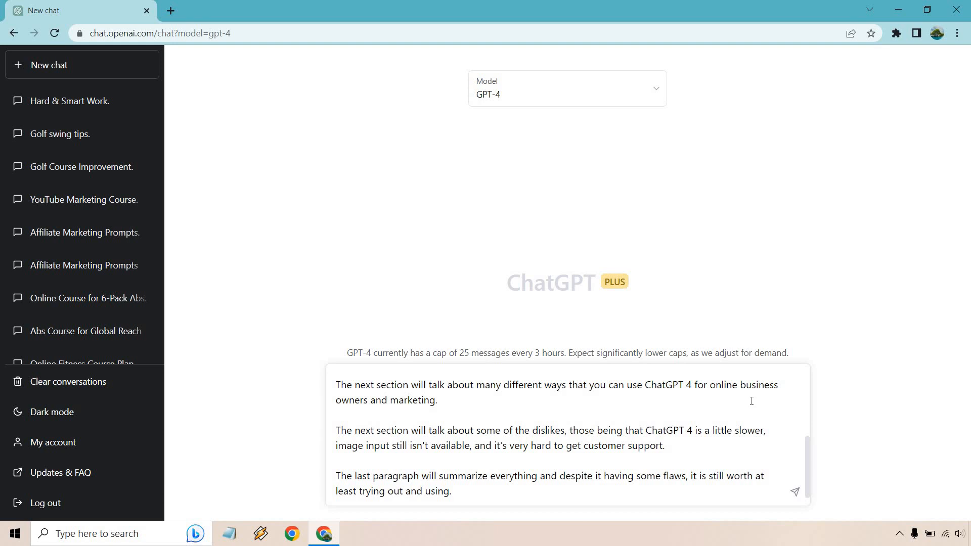
left_click(795, 491)
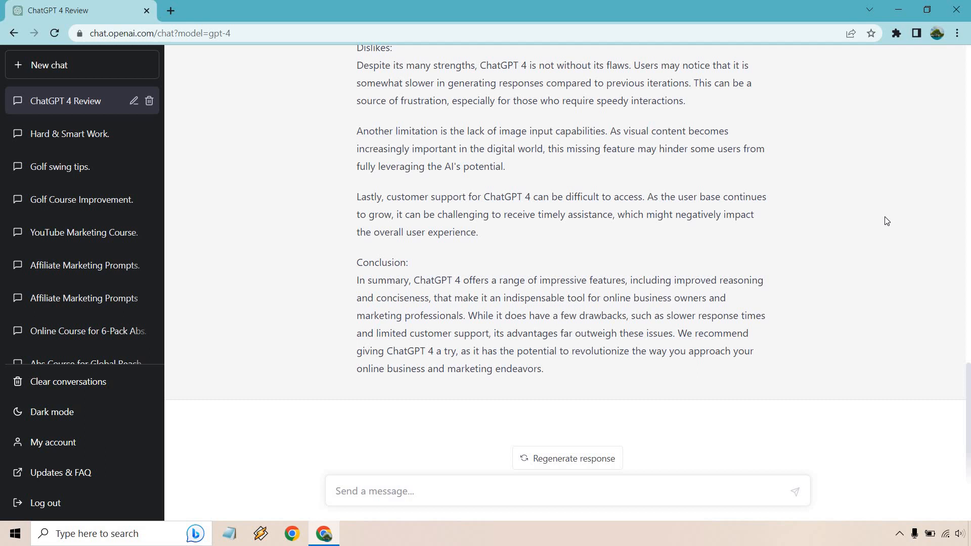
mouse_move(888, 273)
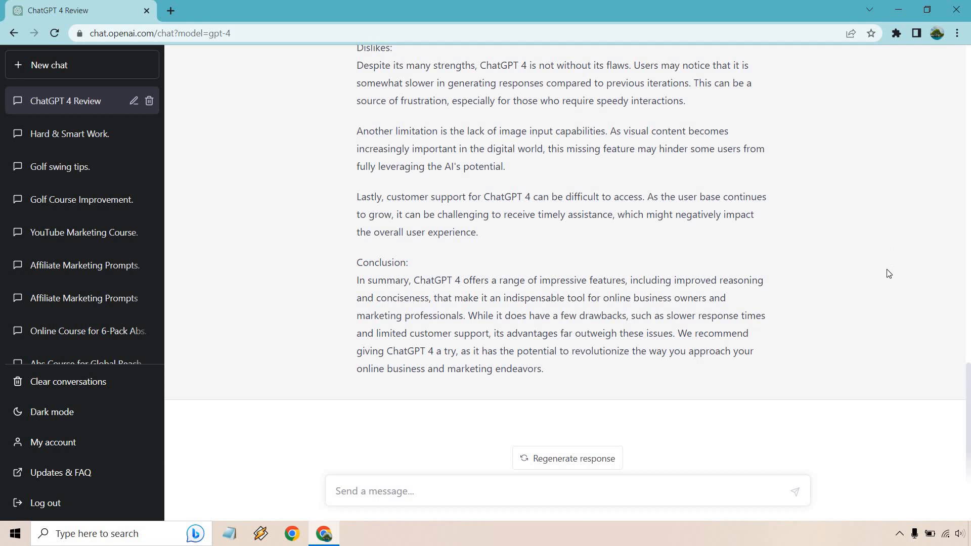
scroll("up", 3)
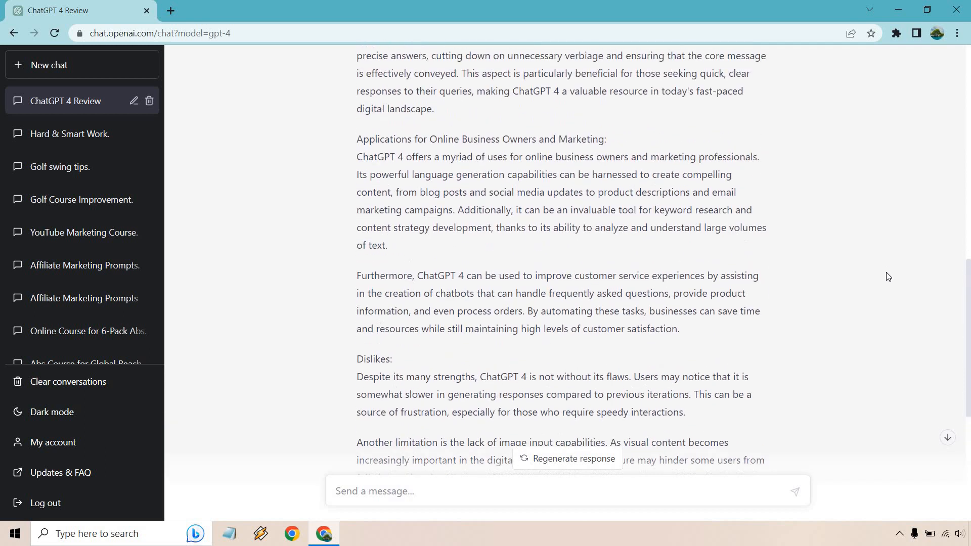
scroll("up", 3)
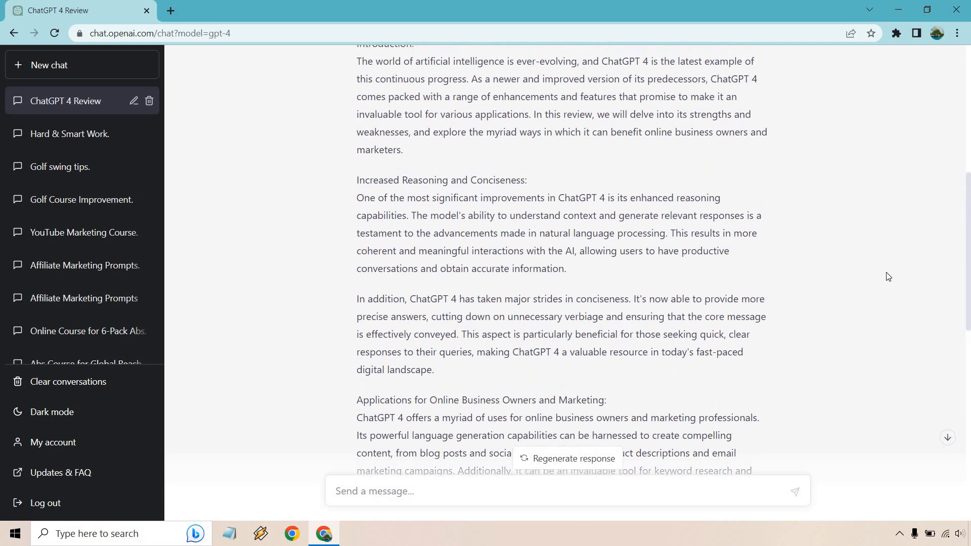
scroll("up", 3)
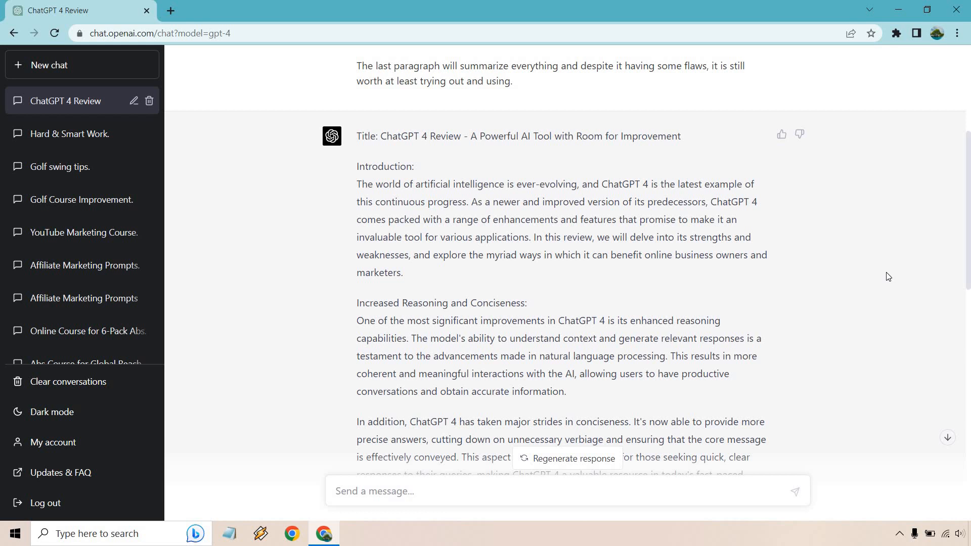
scroll("up", 3)
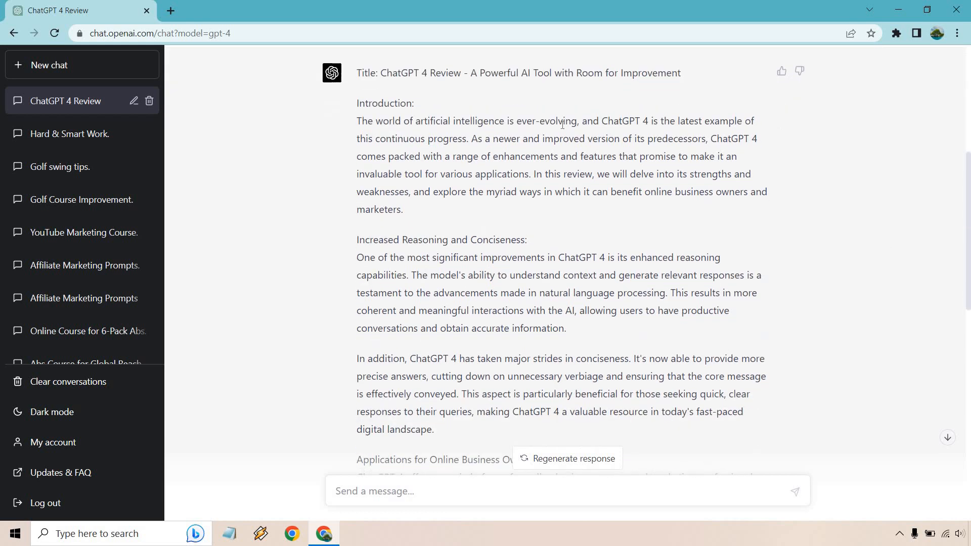
mouse_move(588, 134)
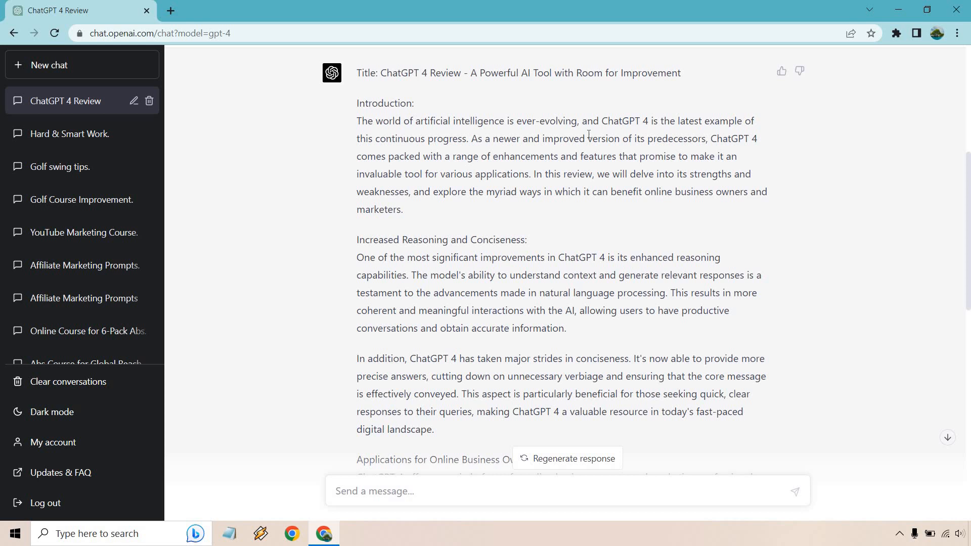
mouse_move(590, 152)
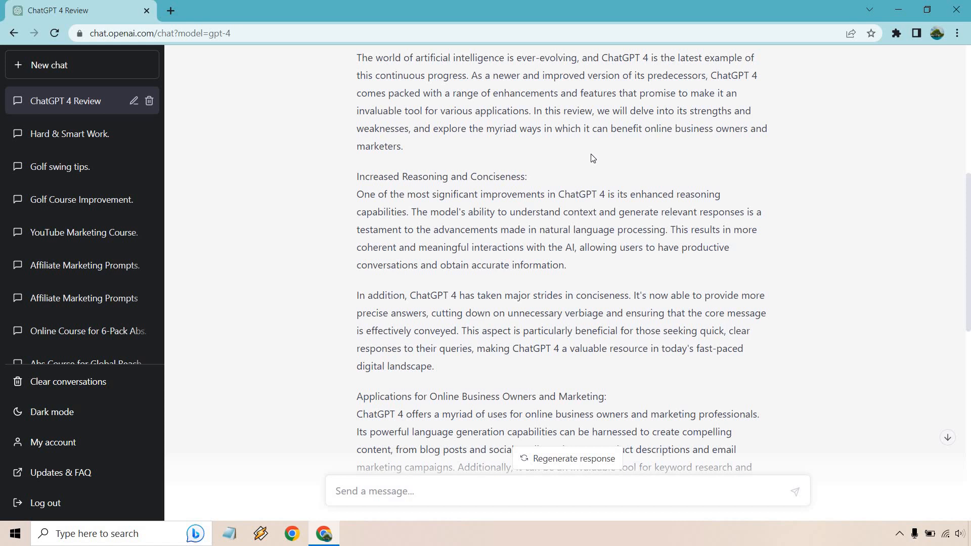
mouse_move(617, 174)
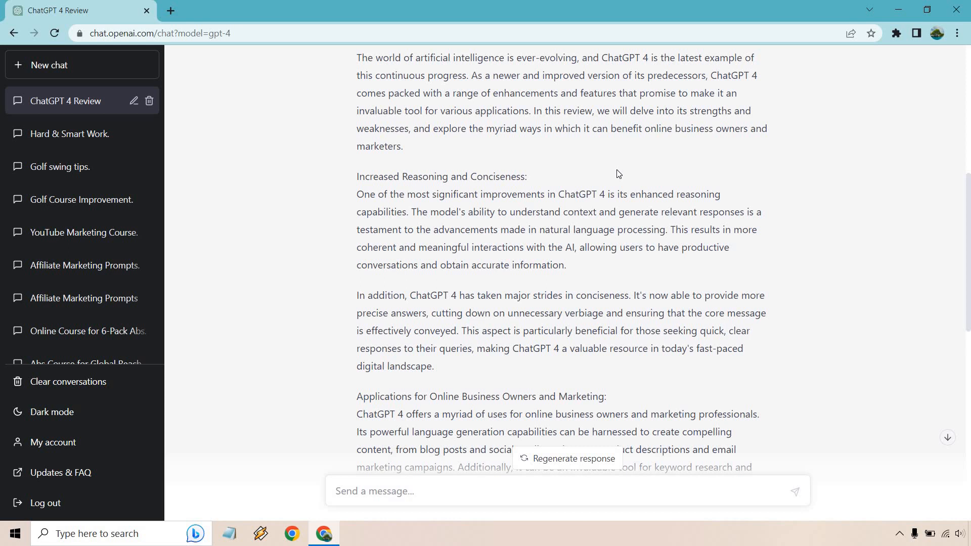
scroll("down", 3)
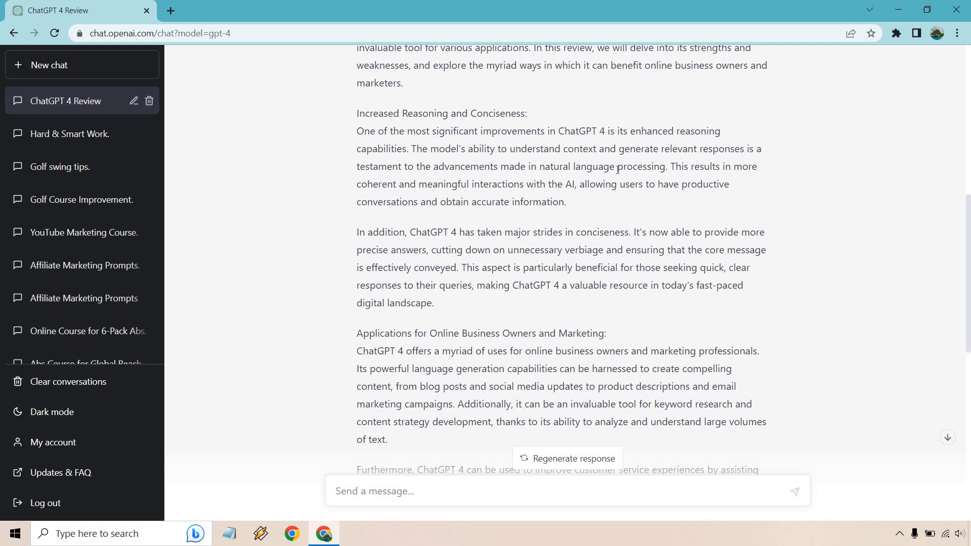
mouse_move(512, 277)
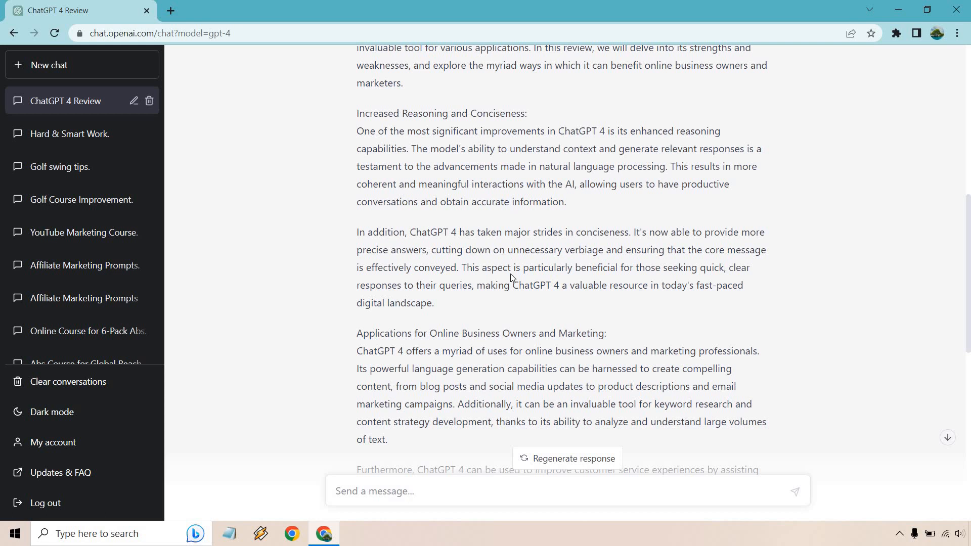
mouse_move(463, 265)
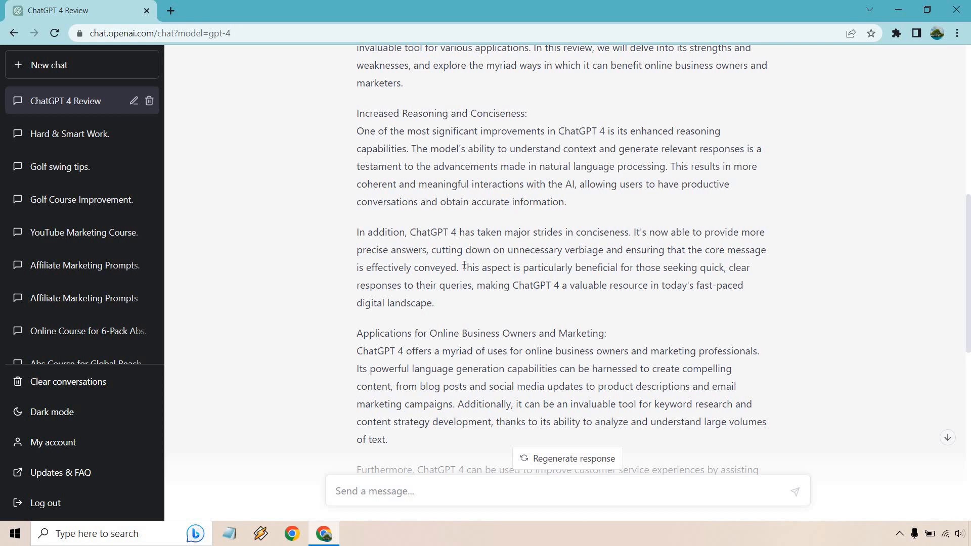
mouse_move(483, 281)
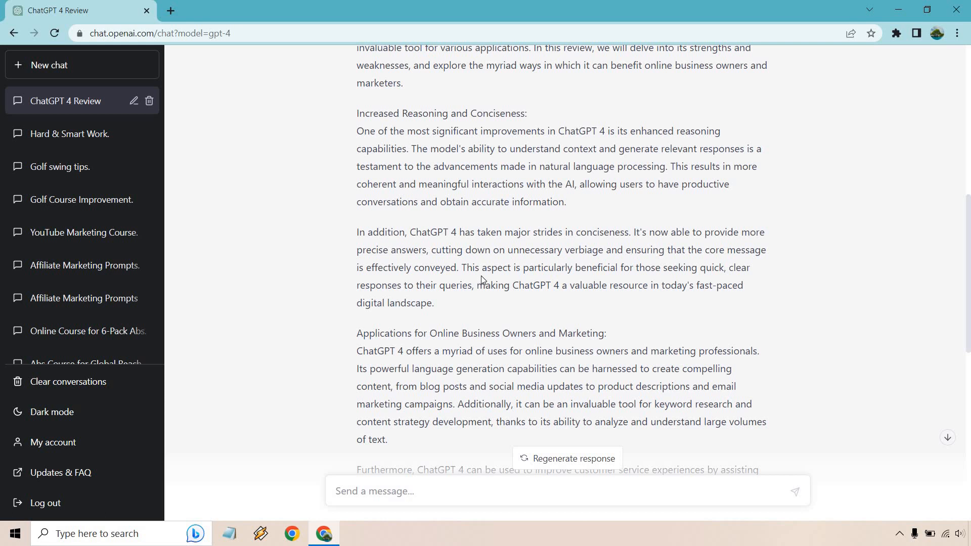
scroll("down", 3)
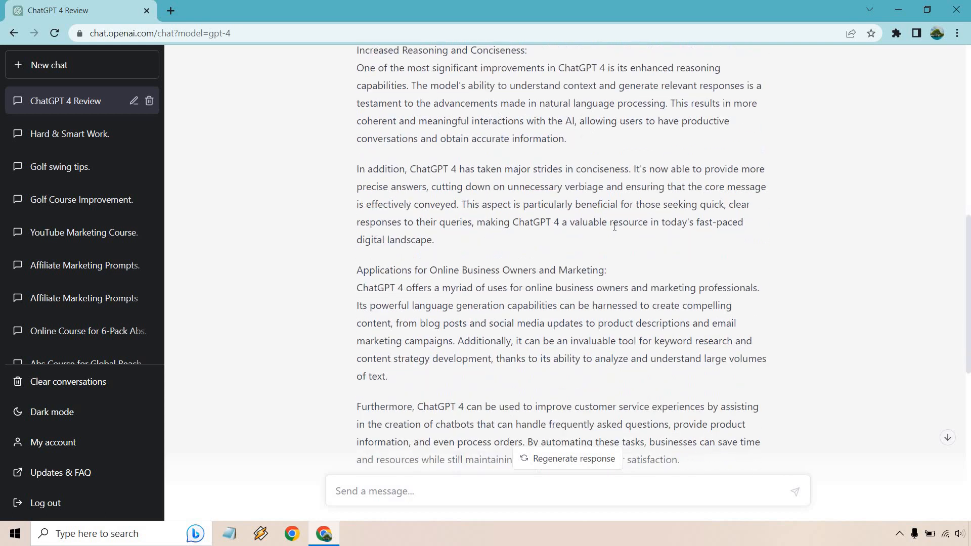
scroll("down", 3)
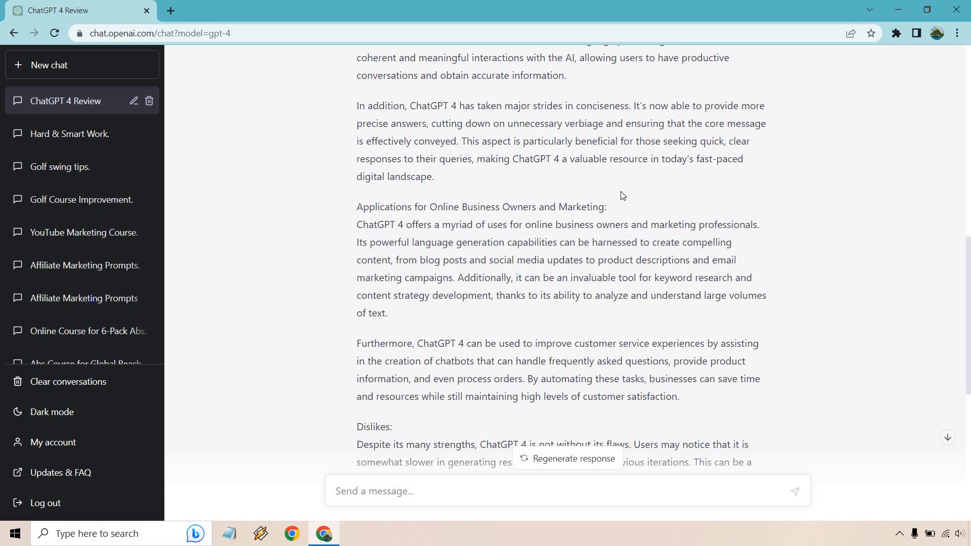
mouse_move(530, 224)
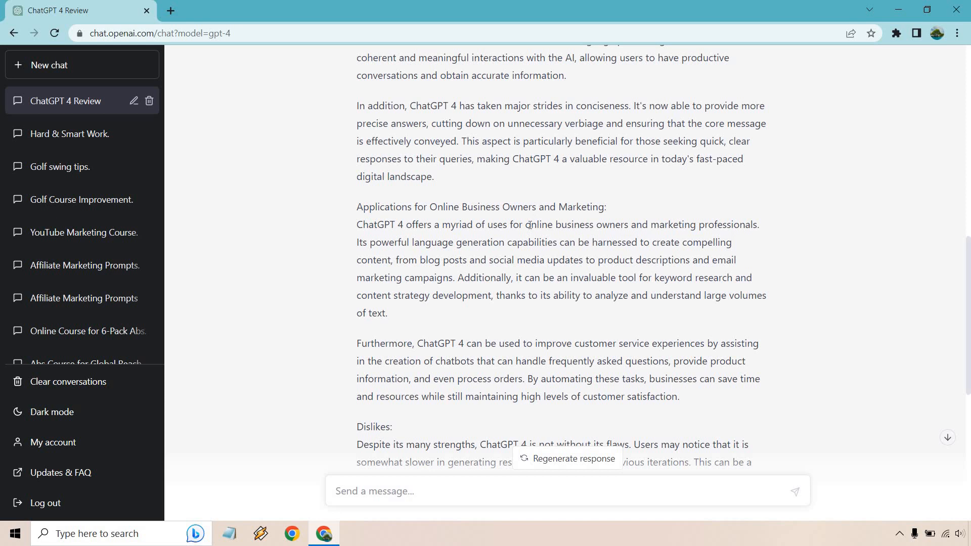
mouse_move(463, 261)
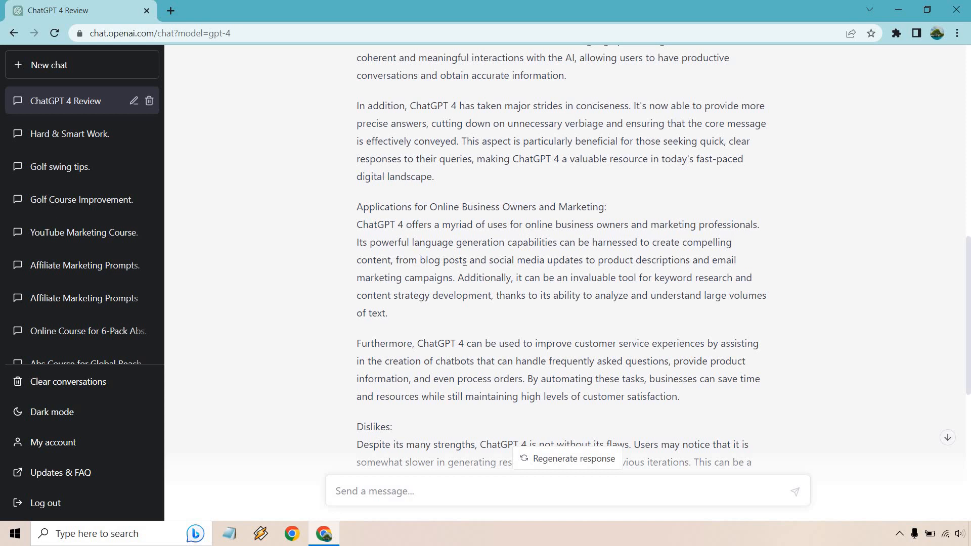
scroll("down", 3)
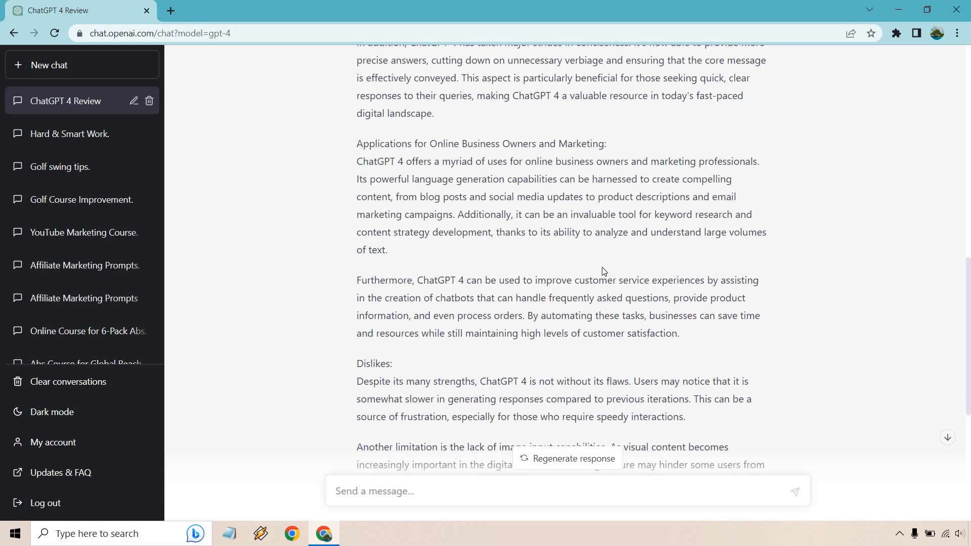
scroll("down", 3)
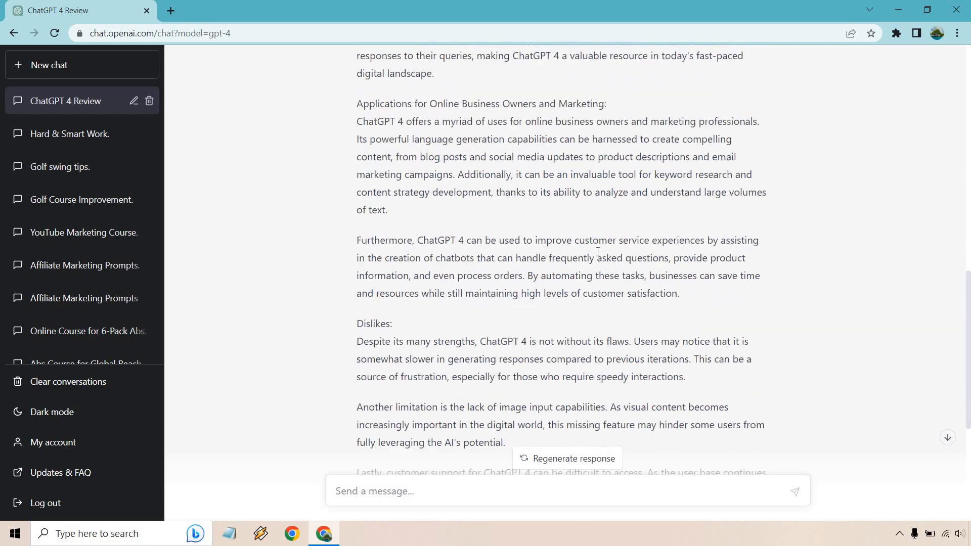
scroll("down", 3)
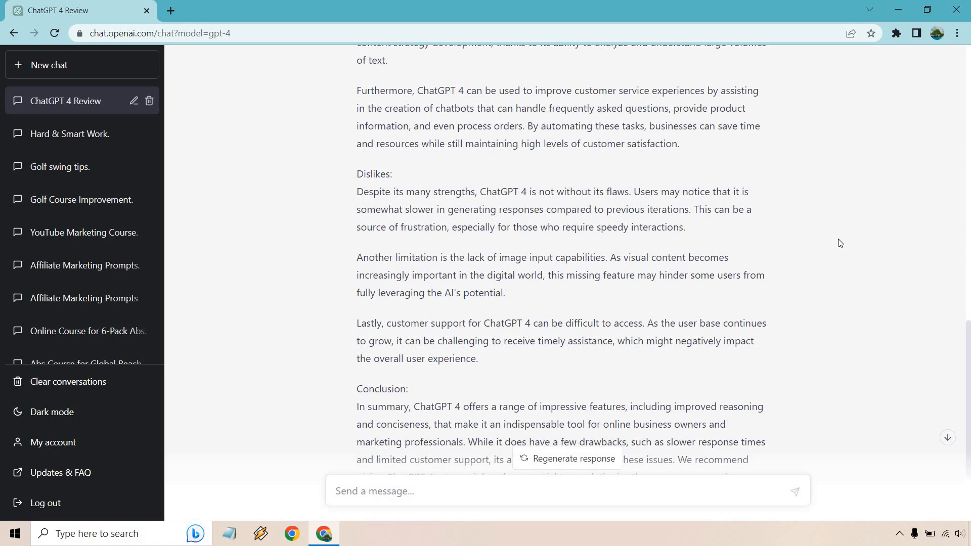
scroll("down", 3)
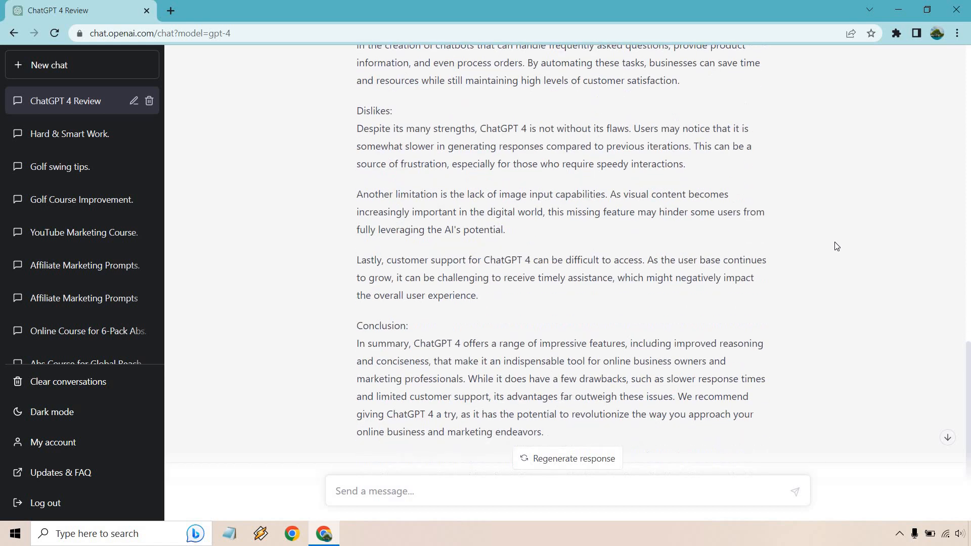
scroll("down", 3)
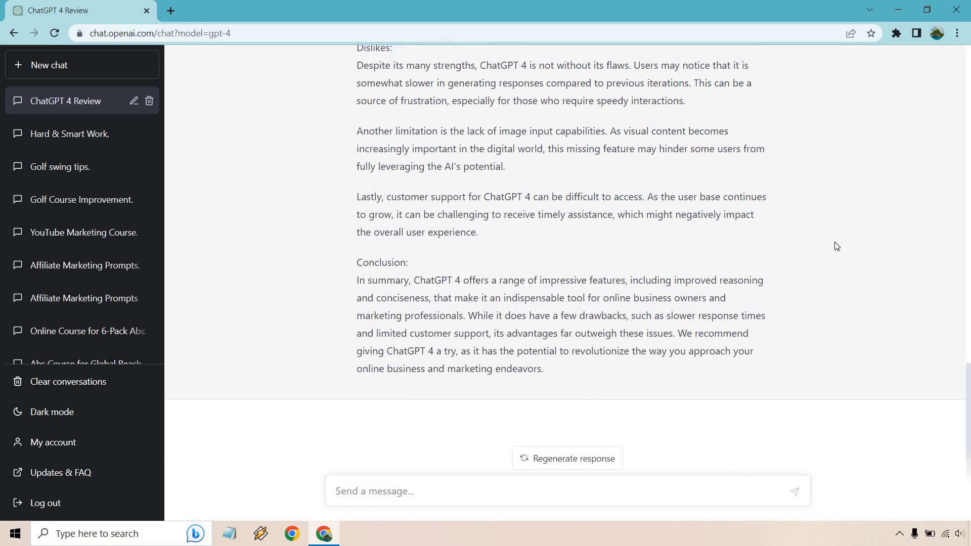
mouse_move(581, 346)
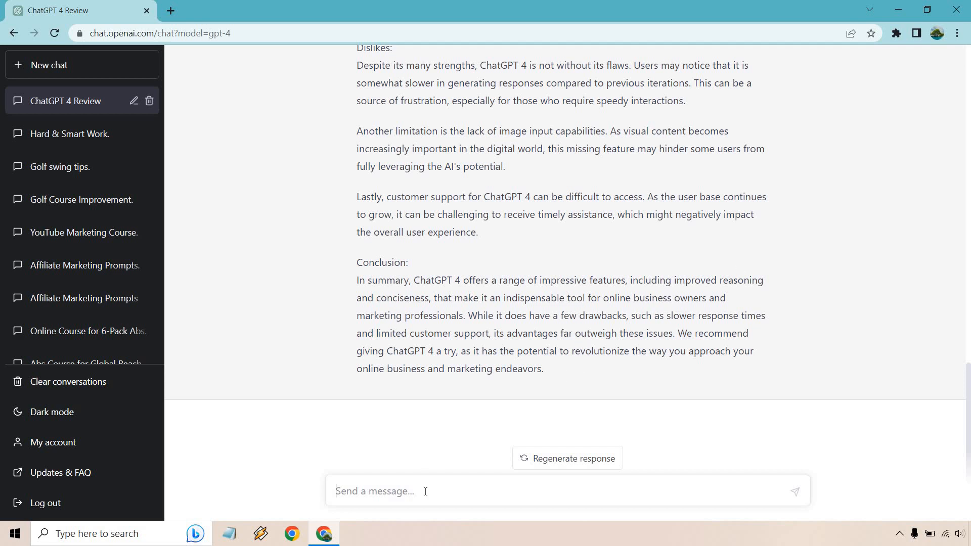
Ask ChatGPT 'How many words was that review?'
type("How many wo")
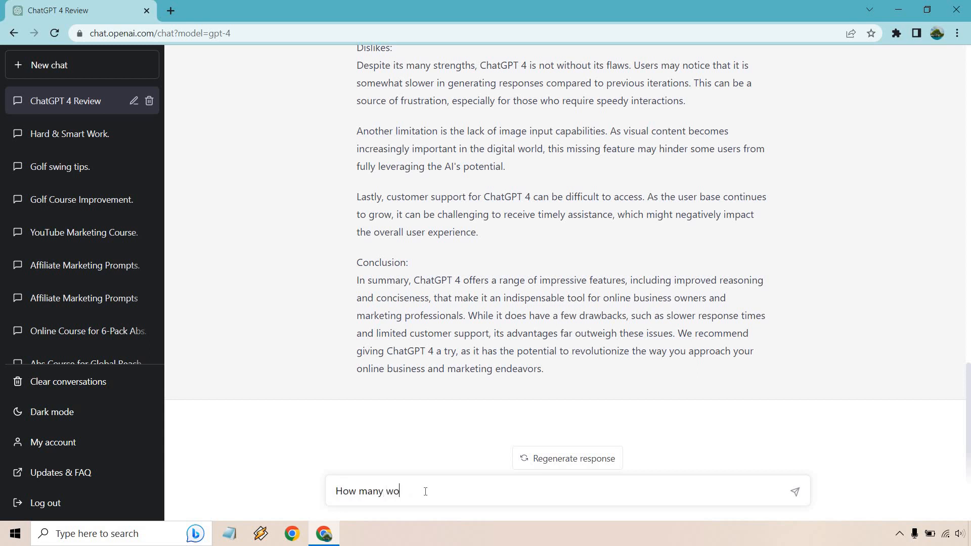
type("rds was that")
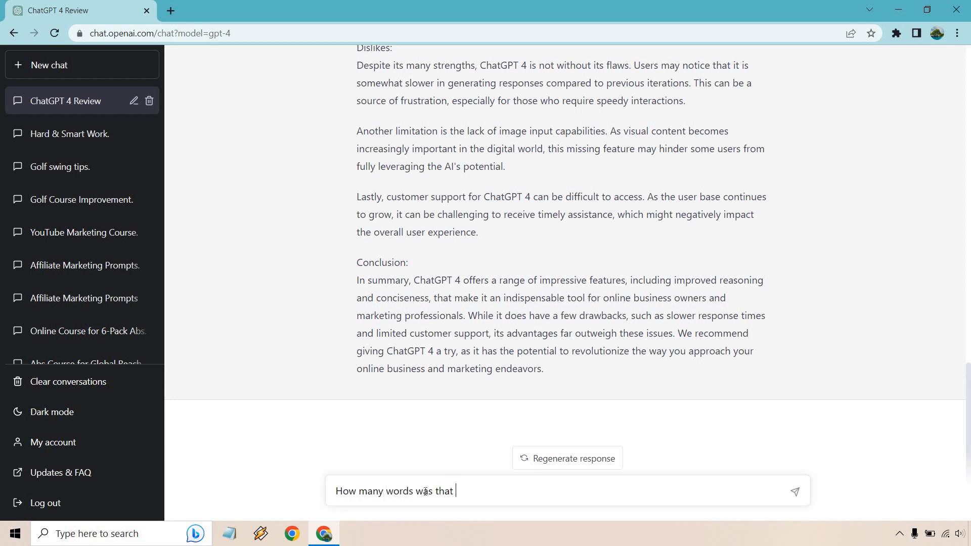
type("review?")
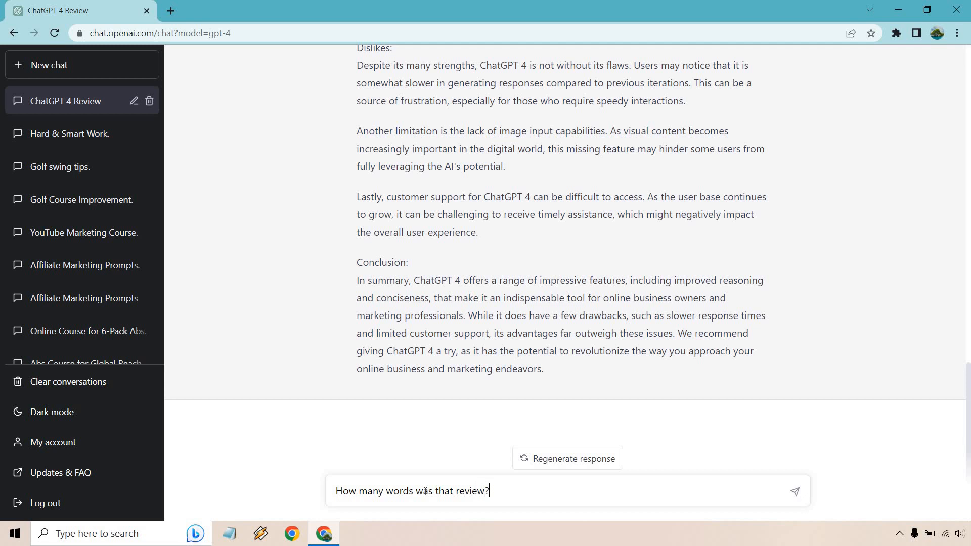
key("Return")
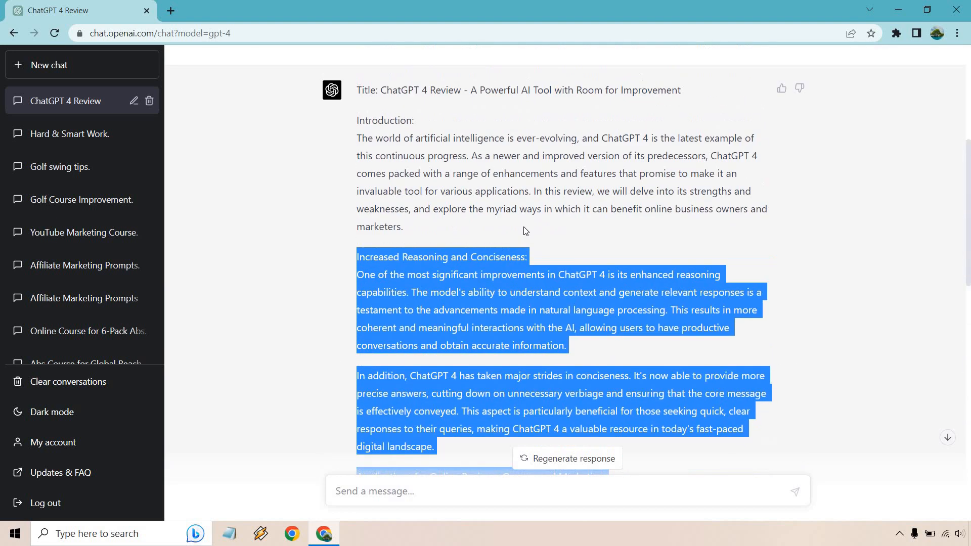
Confirm WordCounter counts the pasted review at 497 words, then return to the ChatGPT tab
scroll("up", 3)
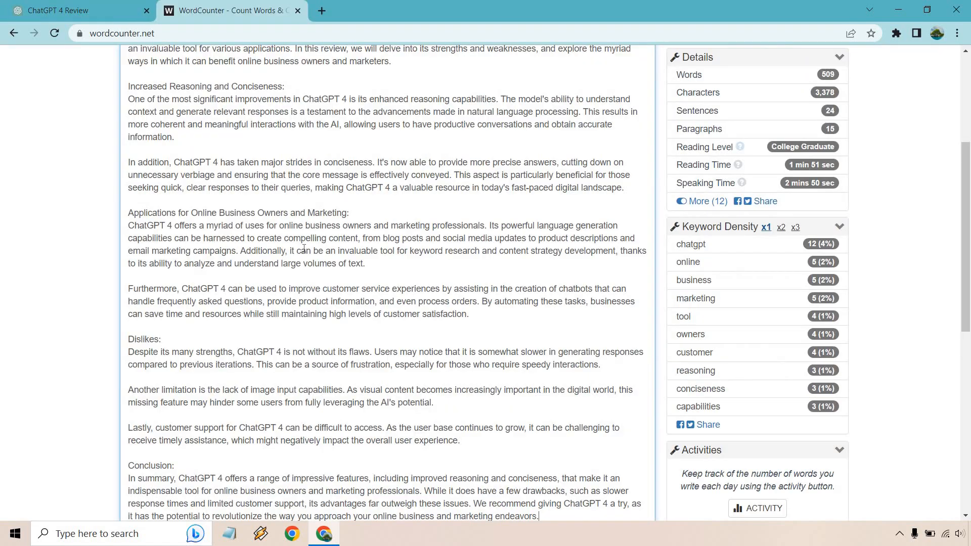
scroll("up", 3)
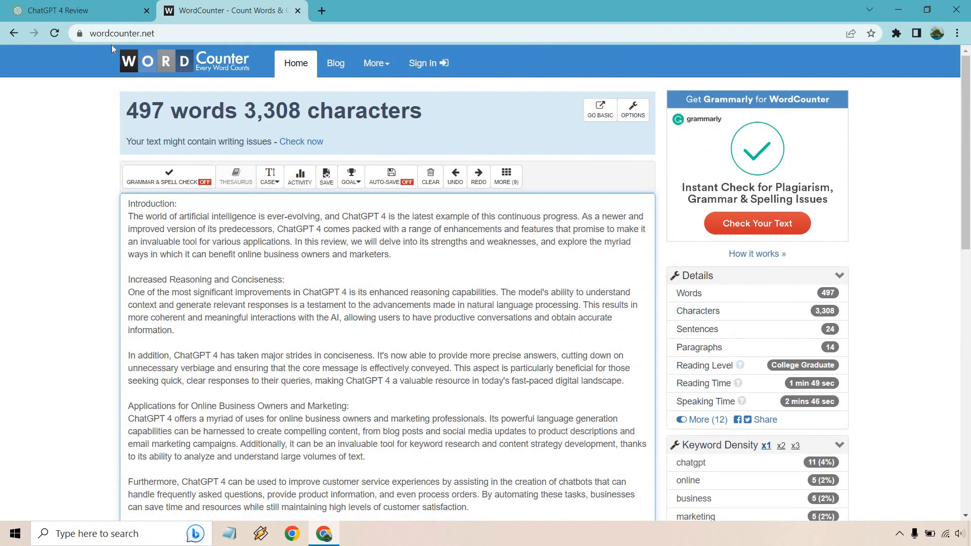
left_click(75, 10)
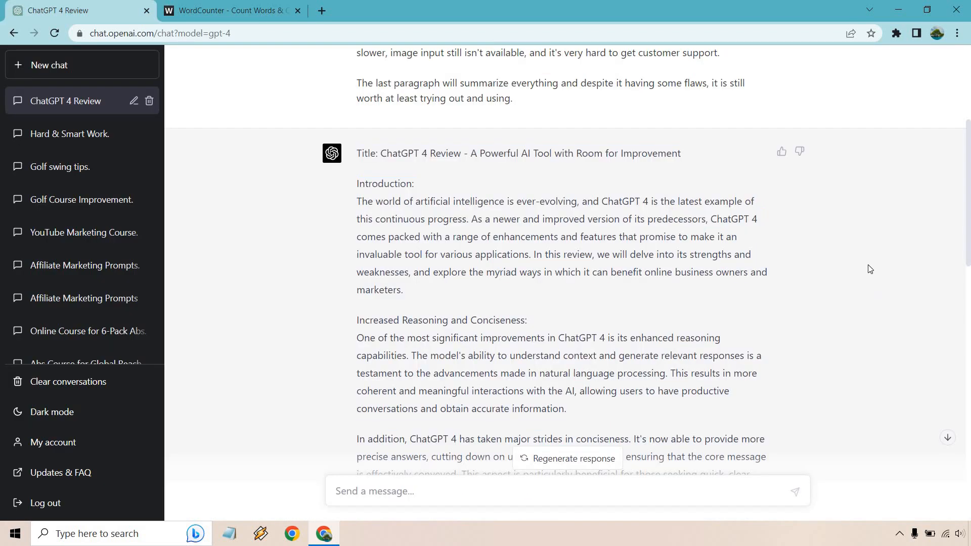
Scroll through ChatGPT's 409-word reply and the review's applications section
scroll("down", 3)
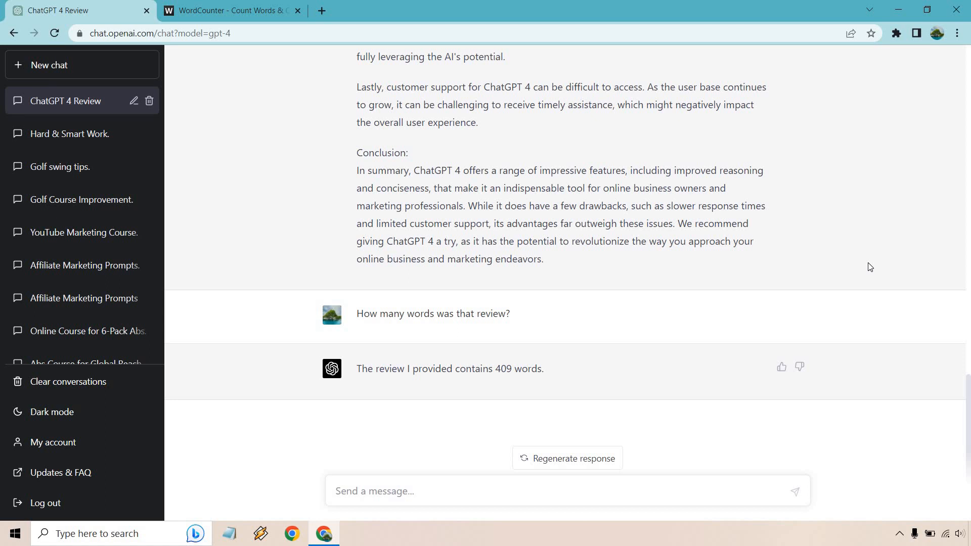
scroll("up", 3)
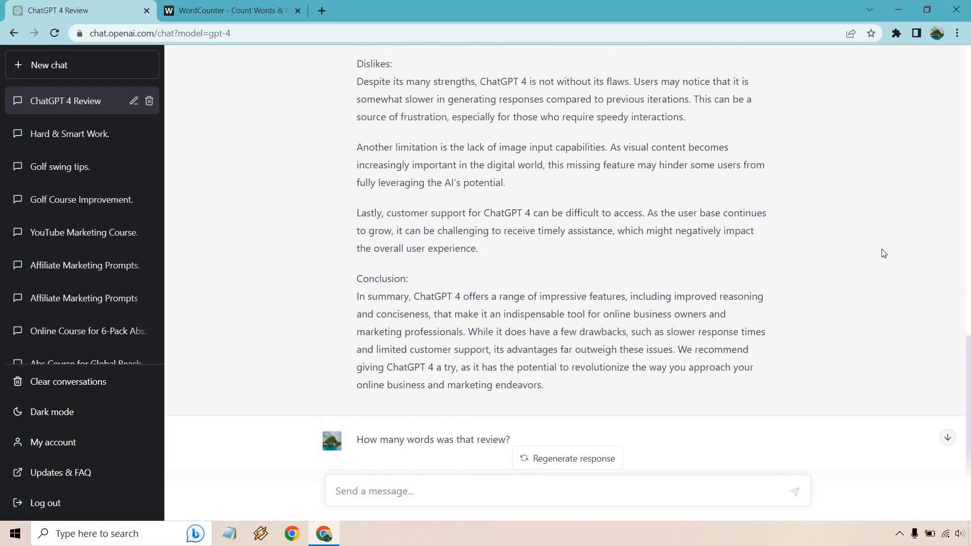
scroll("up", 3)
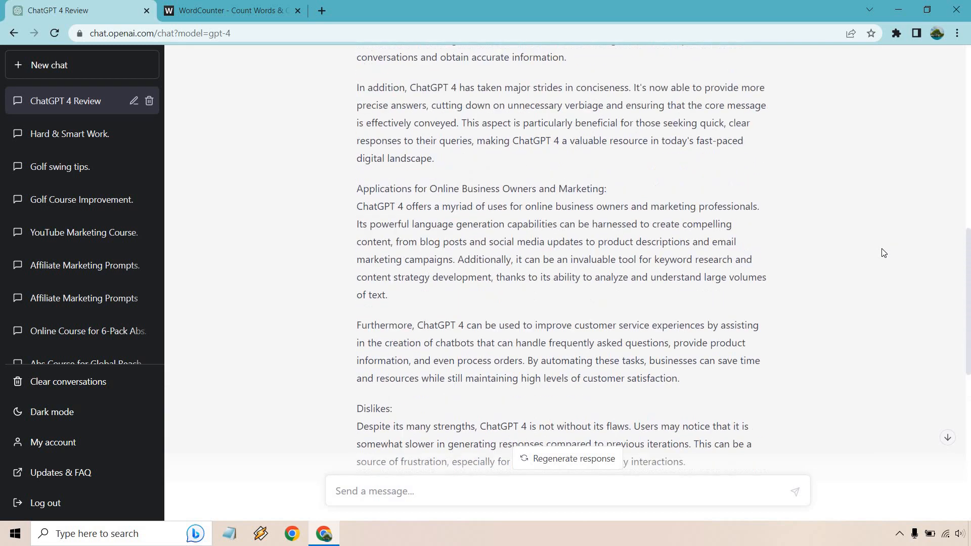
scroll("up", 3)
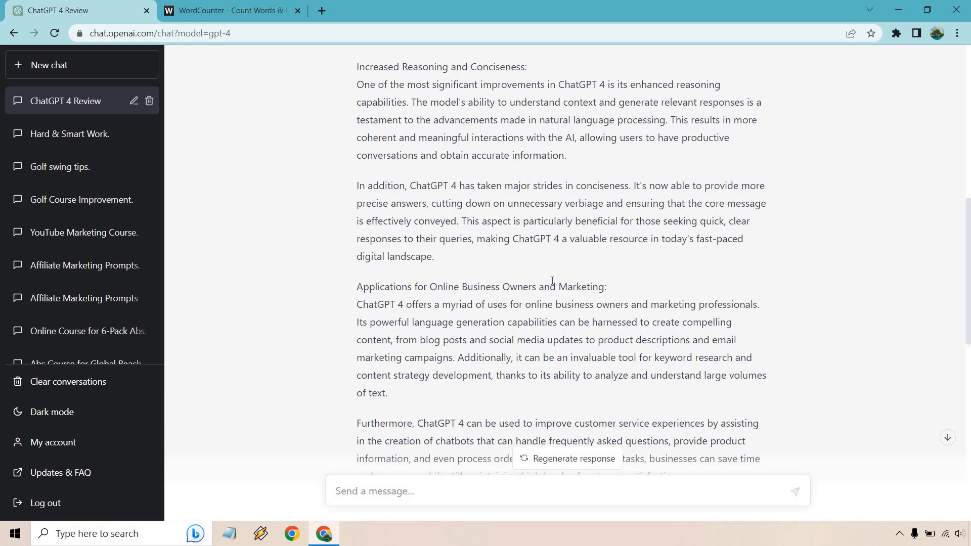
scroll("down", 3)
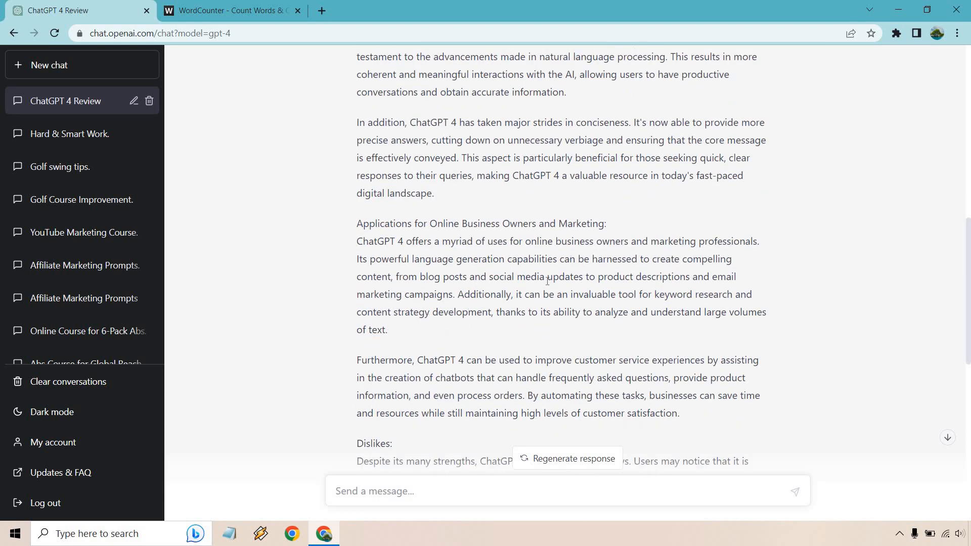
mouse_move(426, 490)
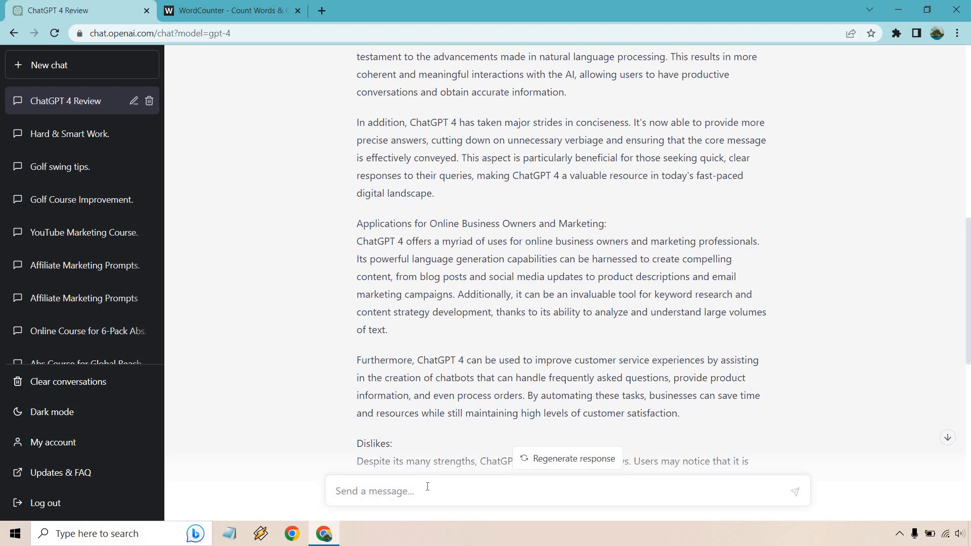
Request a few paragraphs on how ChatGPT 4 can be used for social media marketing
type("Write a few paragraphs and talk more about how ChatGPT 4 can be used for social media marketing.")
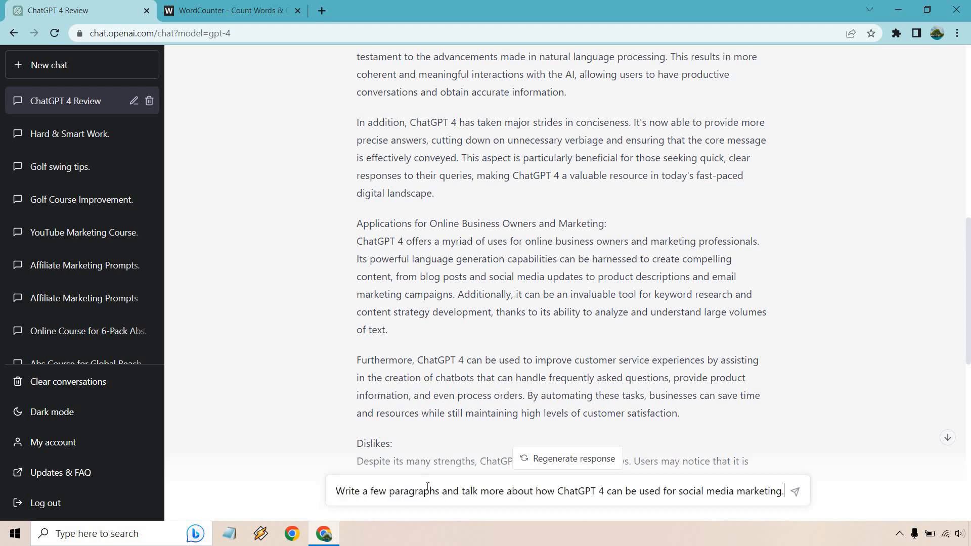
scroll("down", 3)
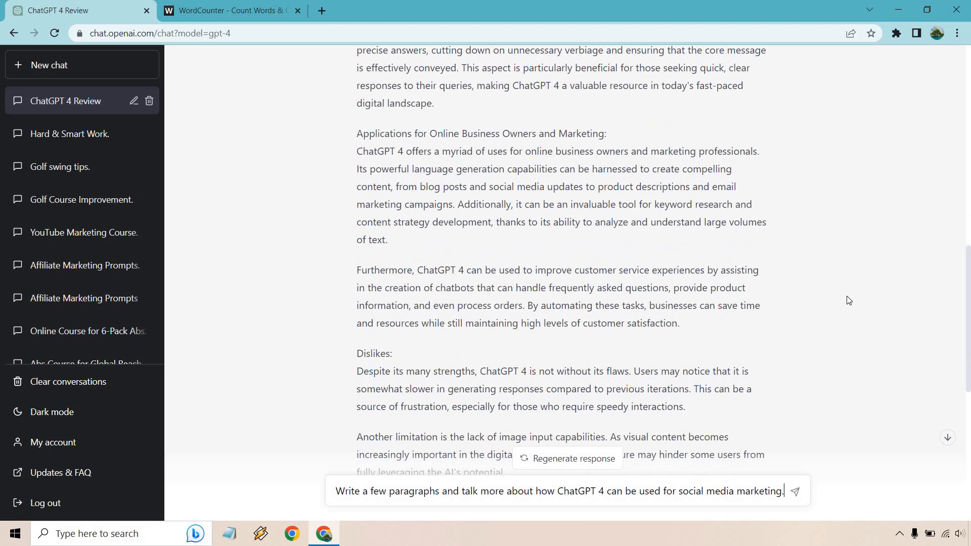
scroll("down", 3)
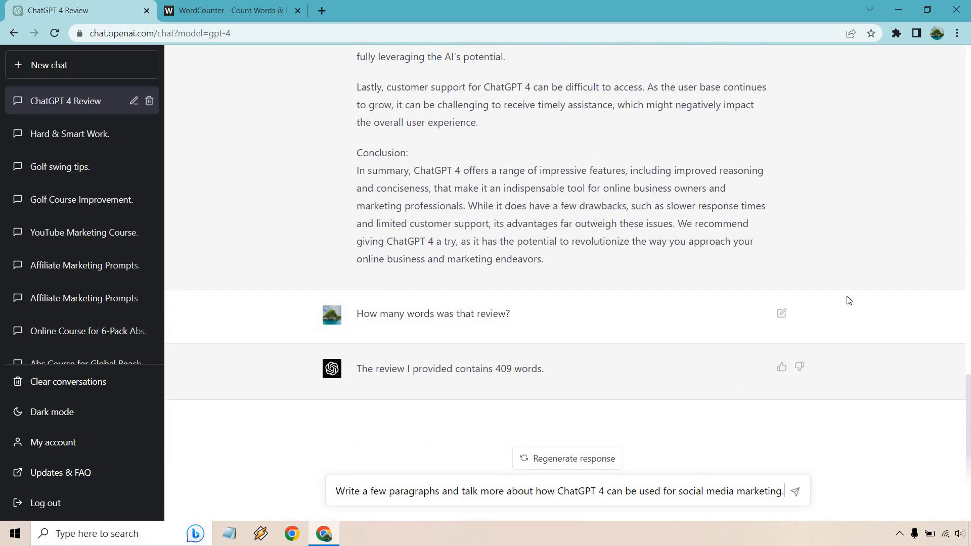
left_click(794, 491)
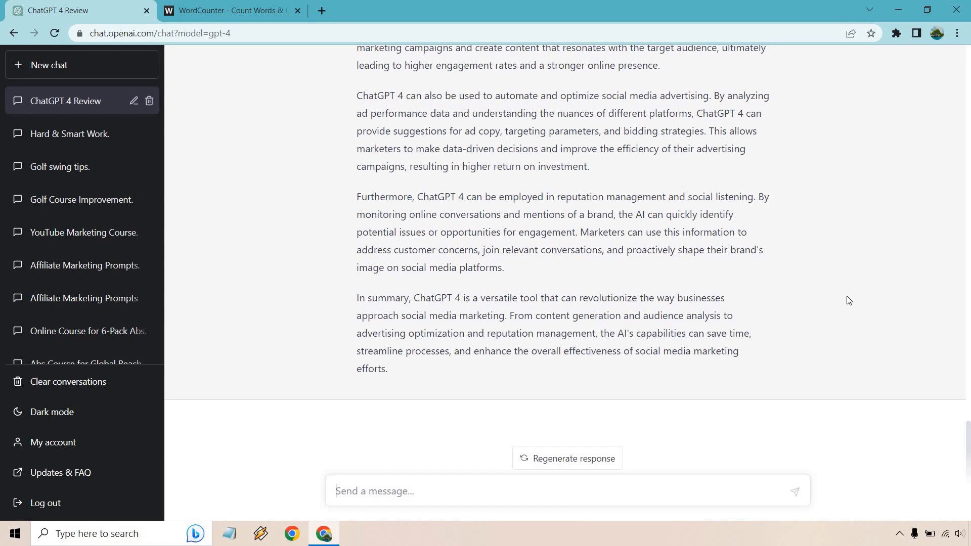
scroll("up", 3)
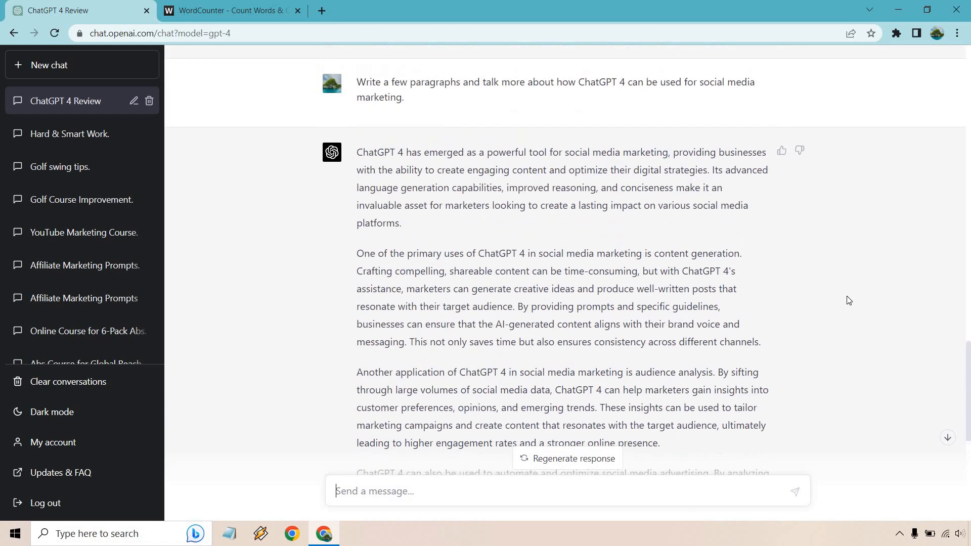
scroll("down", 3)
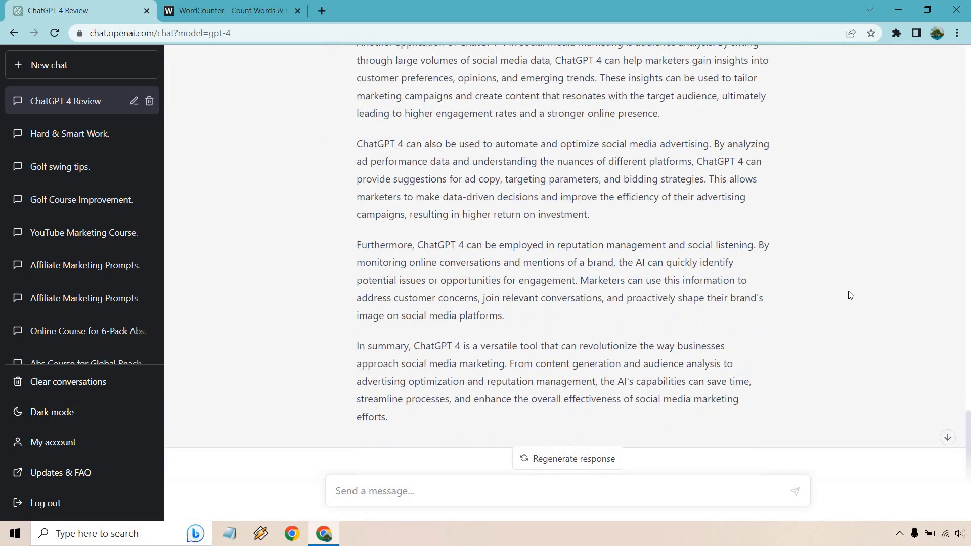
scroll("up", 3)
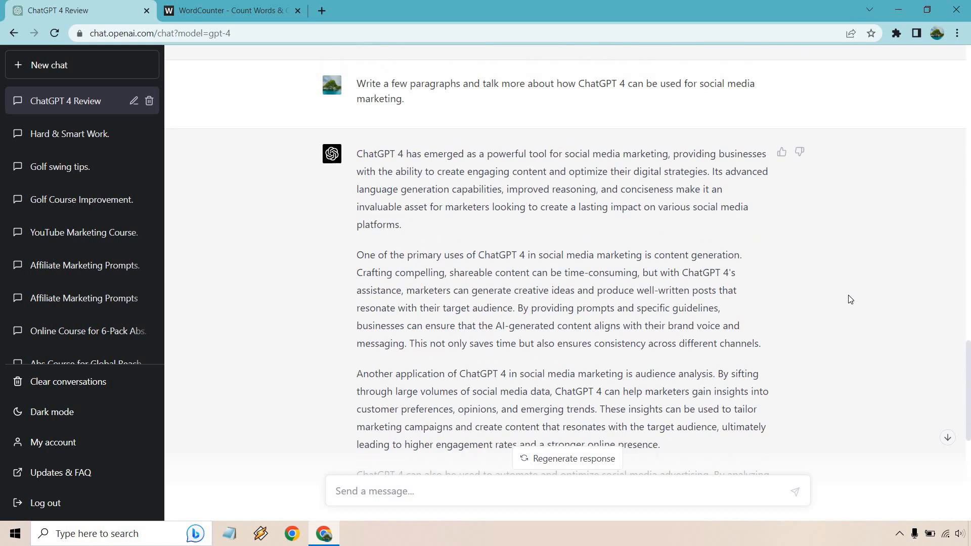
scroll("down", 3)
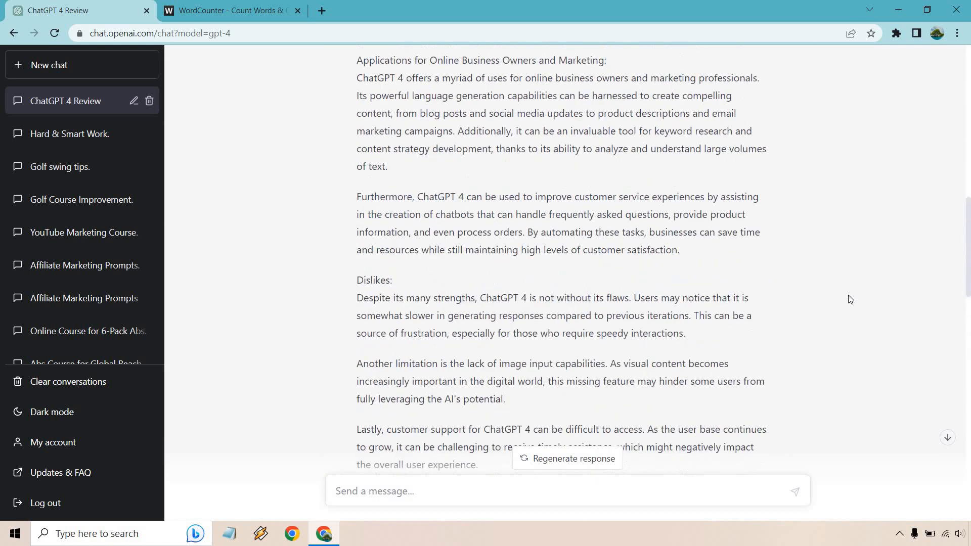
scroll("up", 3)
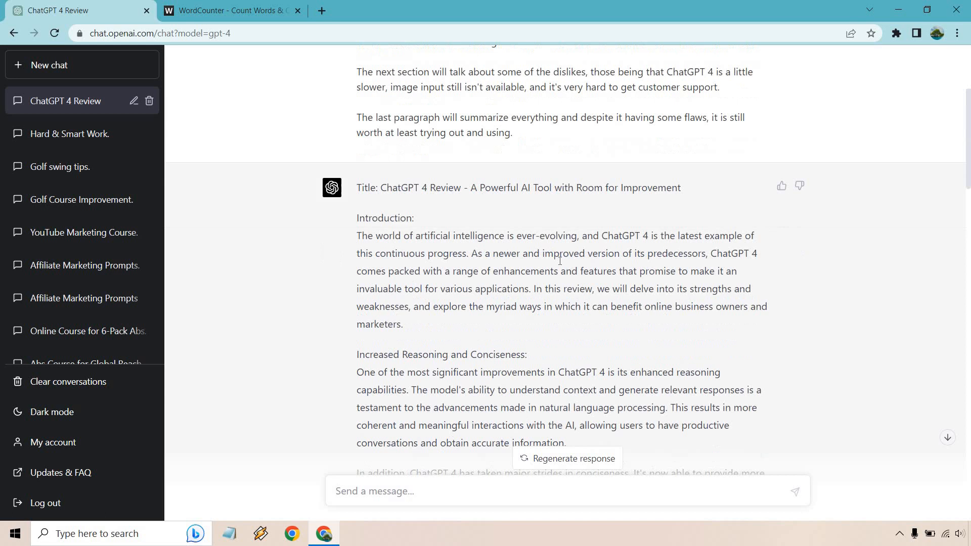
scroll("down", 3)
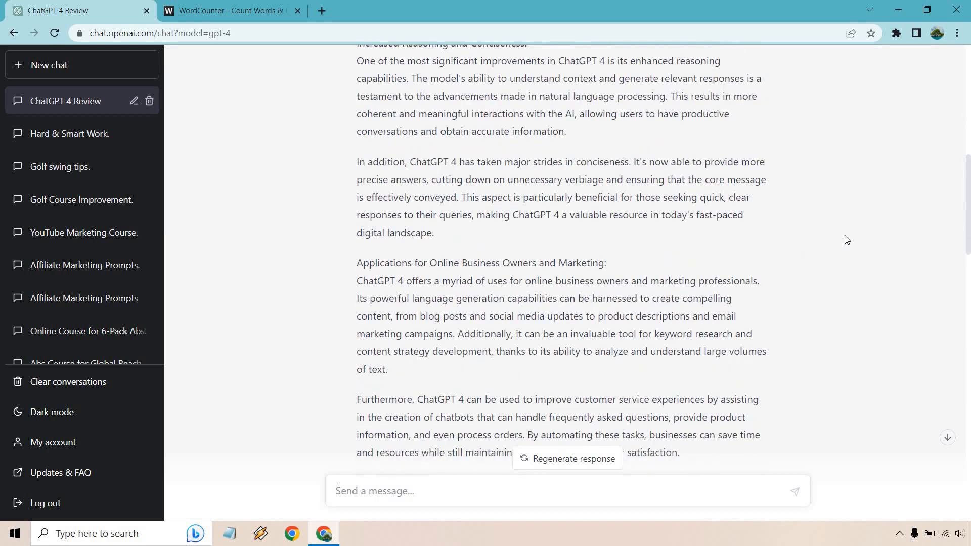
scroll("down", 3)
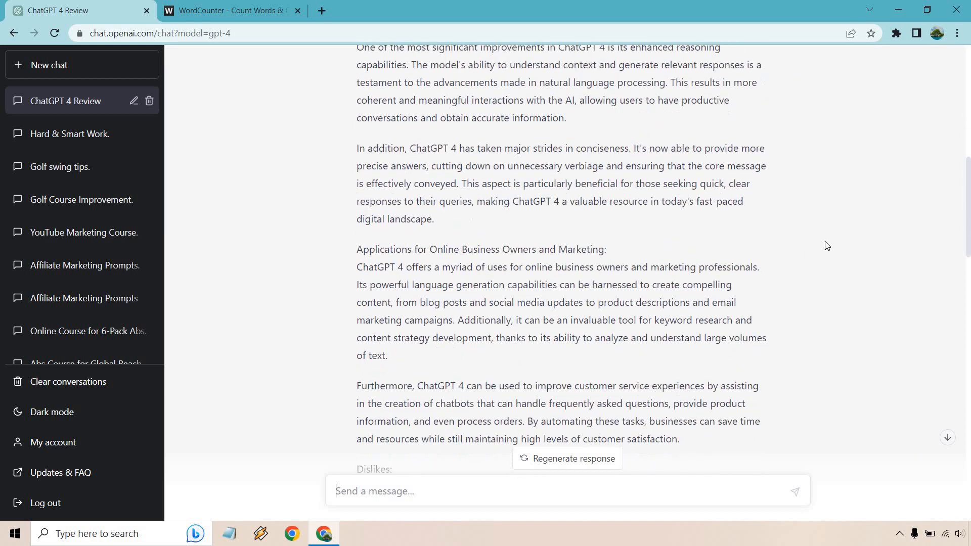
scroll("down", 3)
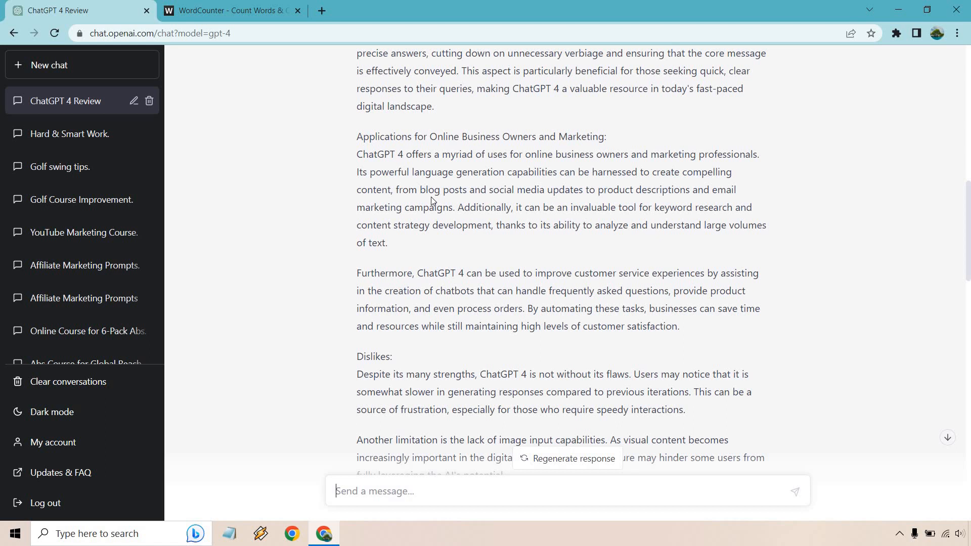
mouse_move(376, 218)
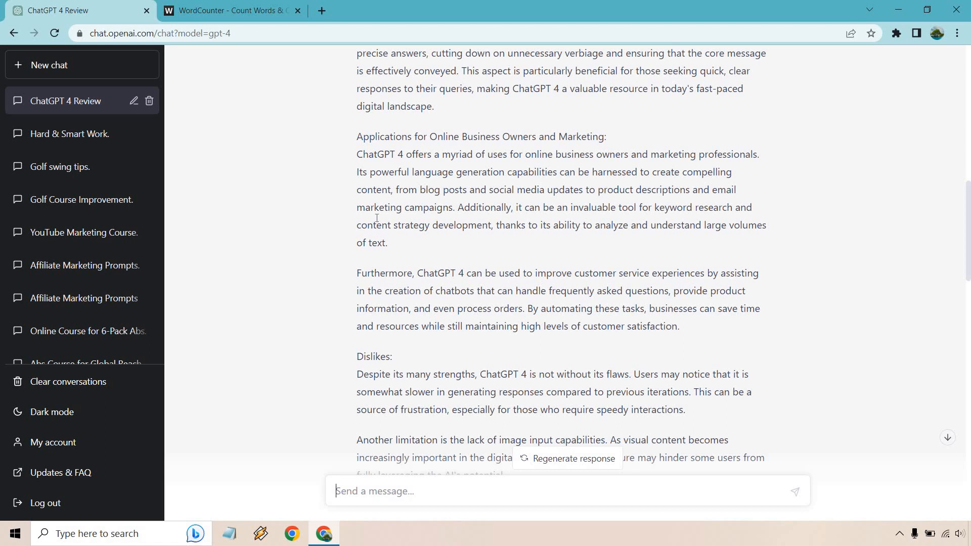
scroll("down", 3)
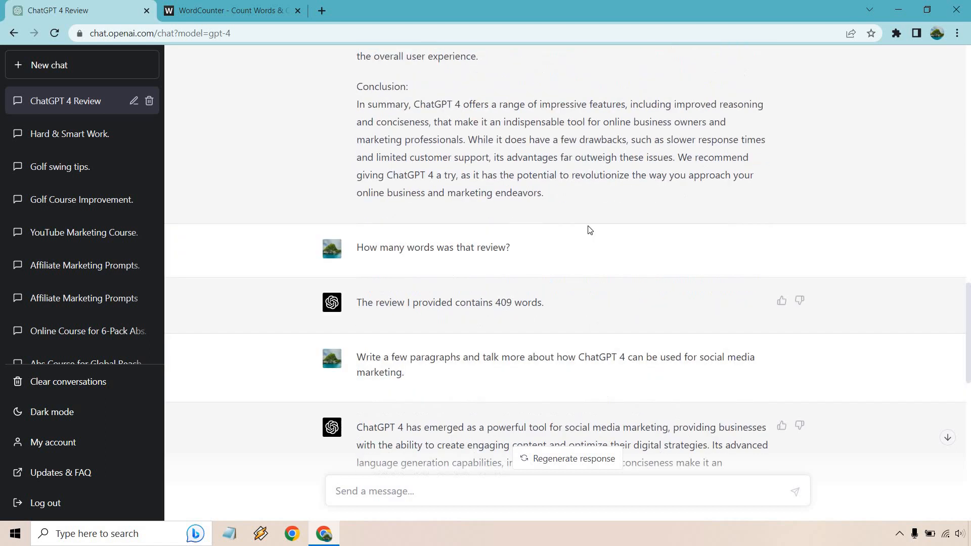
scroll("down", 3)
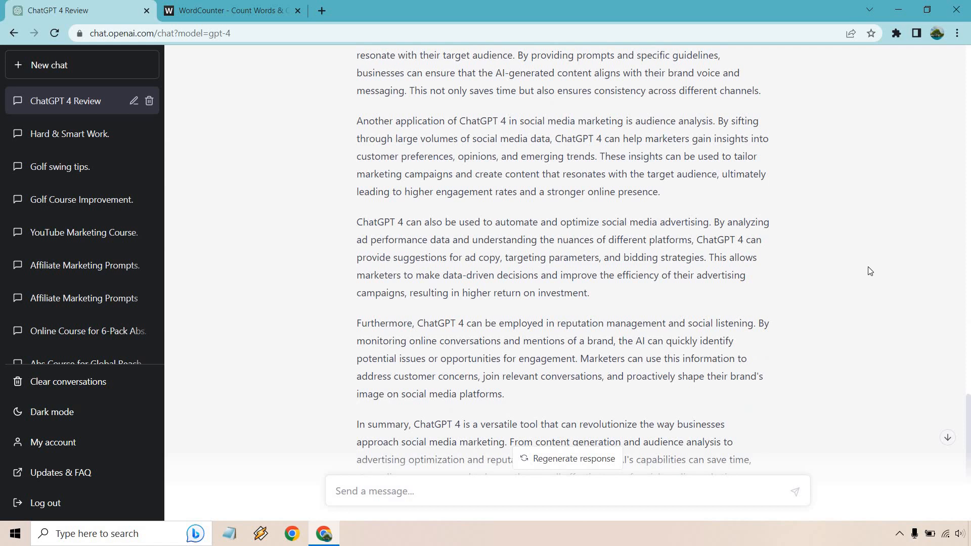
scroll("down", 3)
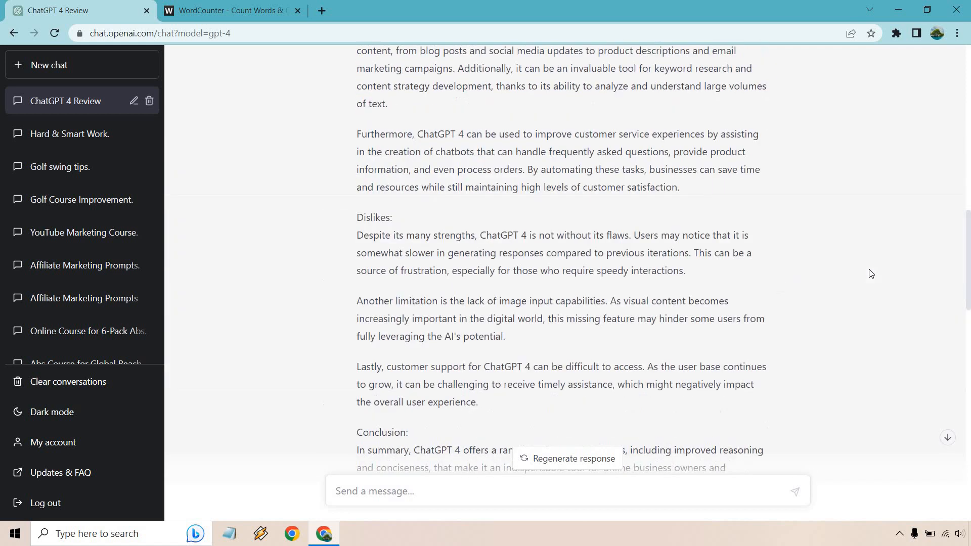
scroll("up", 3)
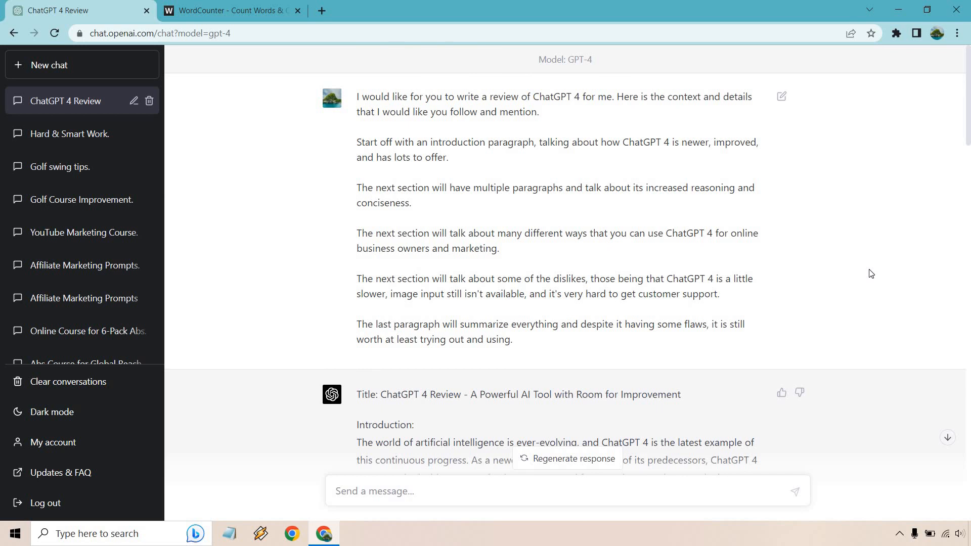
mouse_move(493, 5)
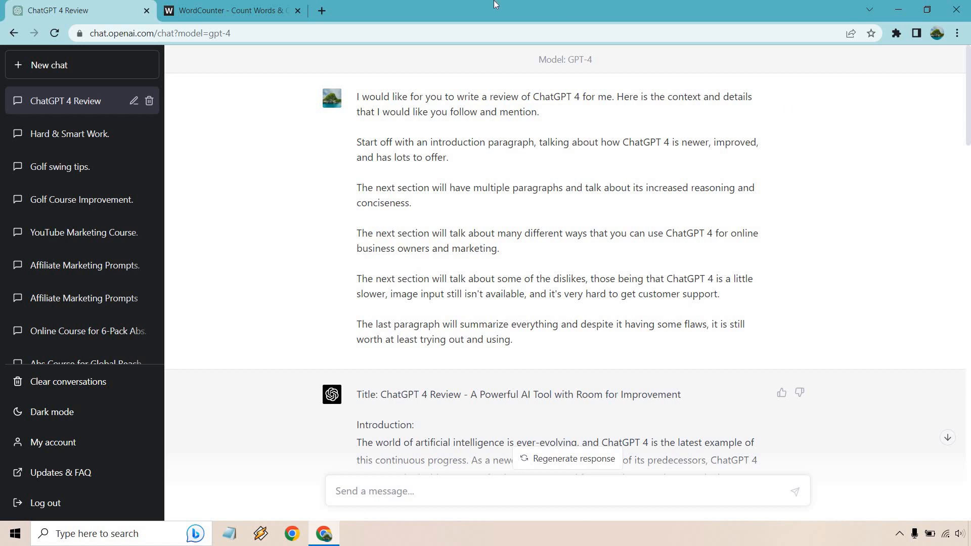
Close the WordCounter tab and clear the text selection in the first prompt
left_click(298, 11)
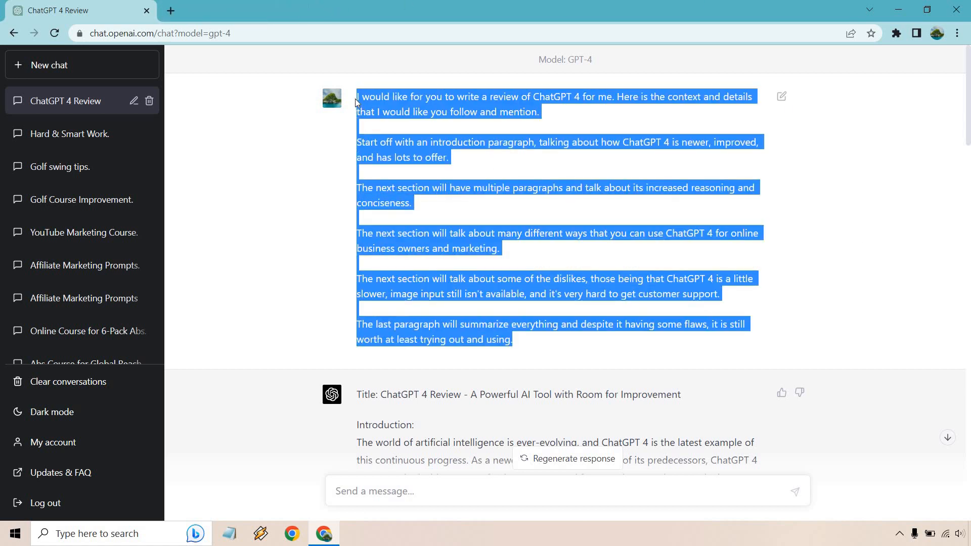
left_click(871, 224)
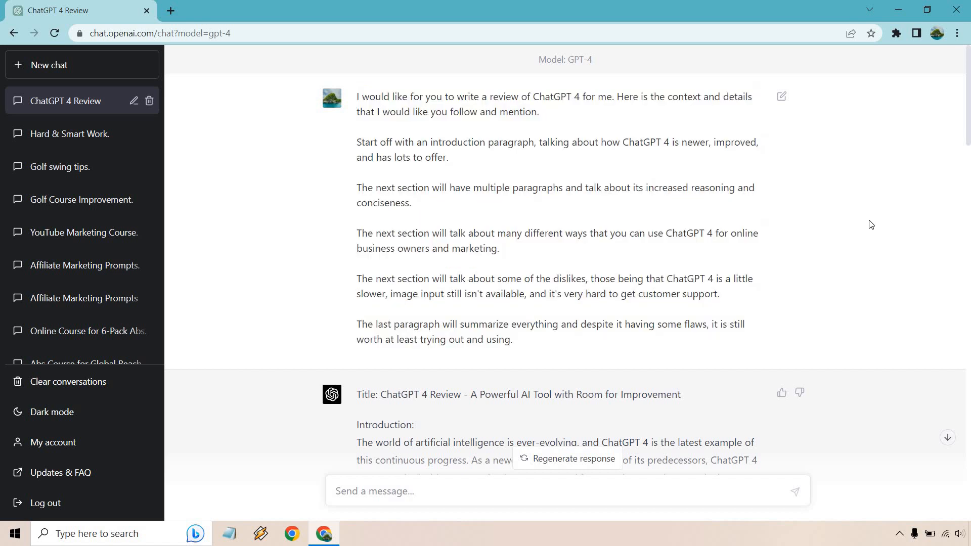